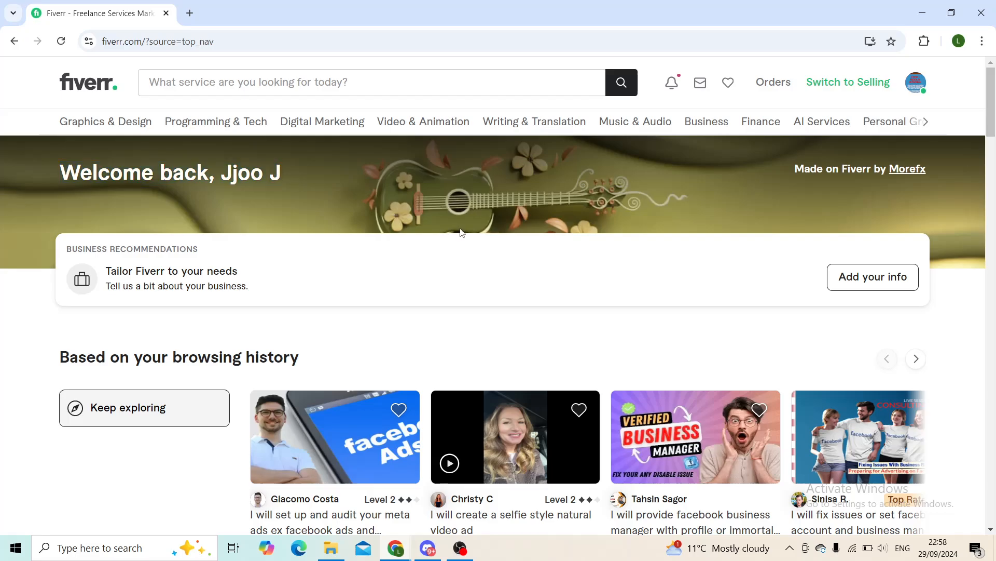
pyautogui.moveTo(700, 82)
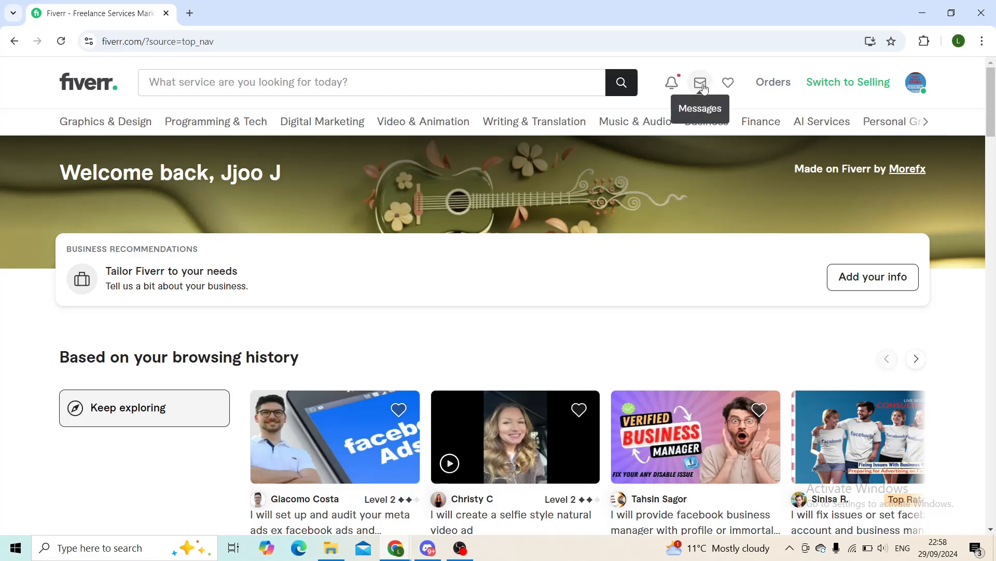
pyautogui.click(699, 83)
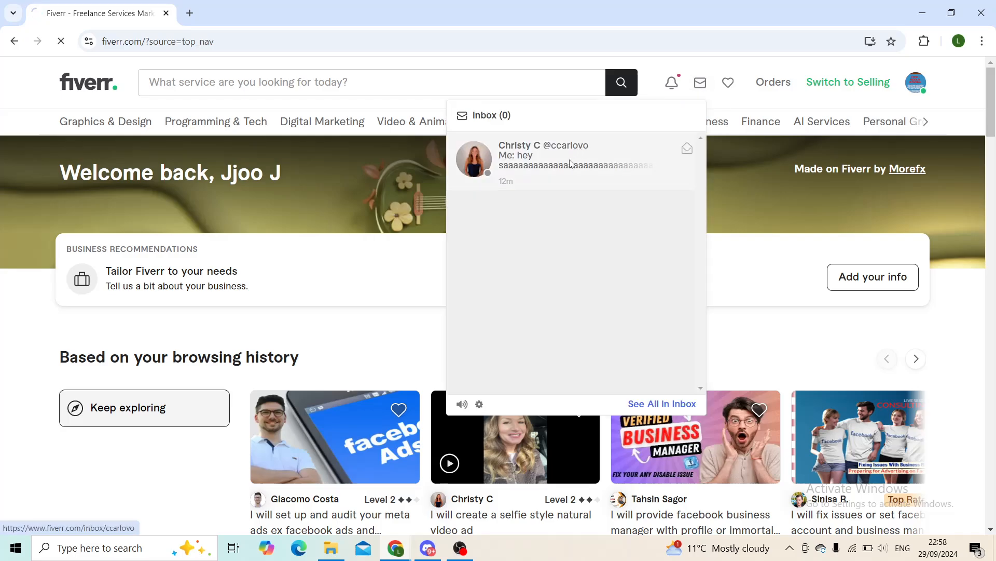
pyautogui.click(569, 158)
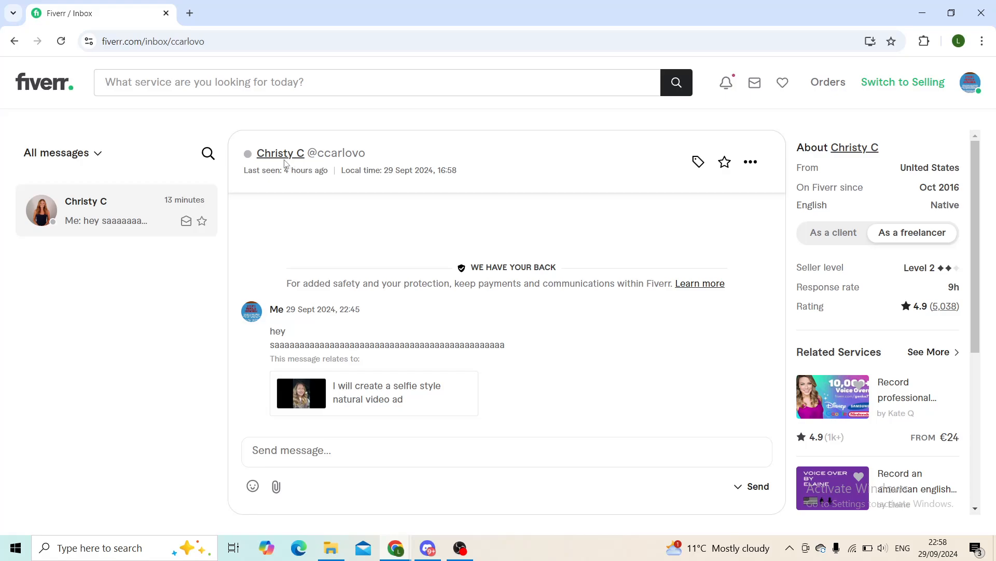
pyautogui.moveTo(725, 163)
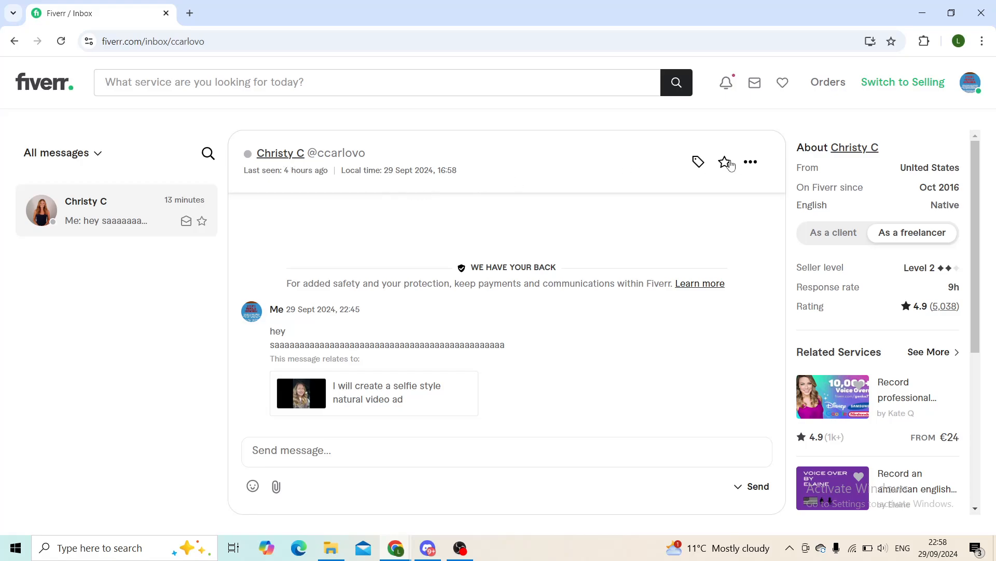
# - Reveal the conversation's Mark as unread, Move to archive and Delete options, then dismiss them
pyautogui.click(750, 162)
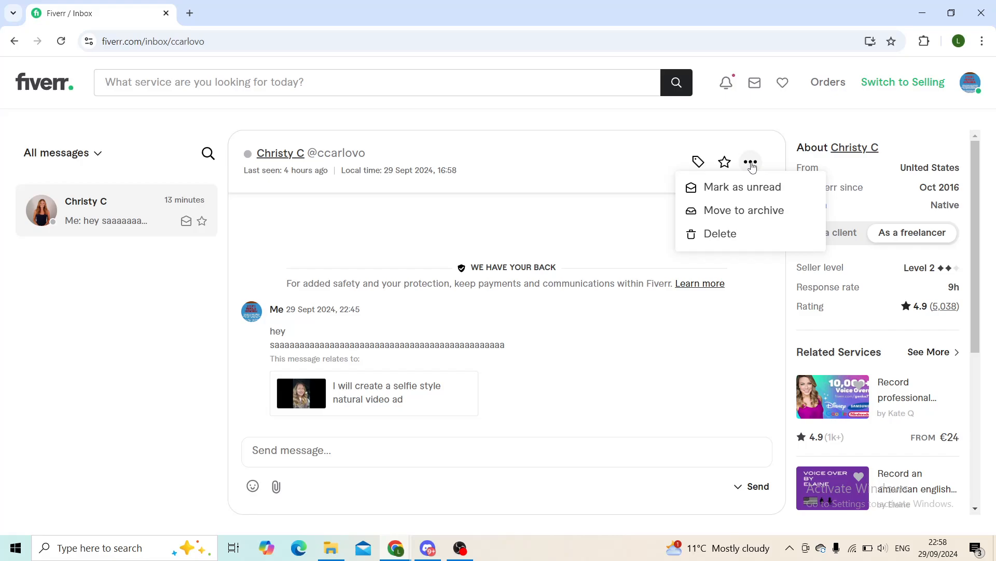
pyautogui.moveTo(726, 191)
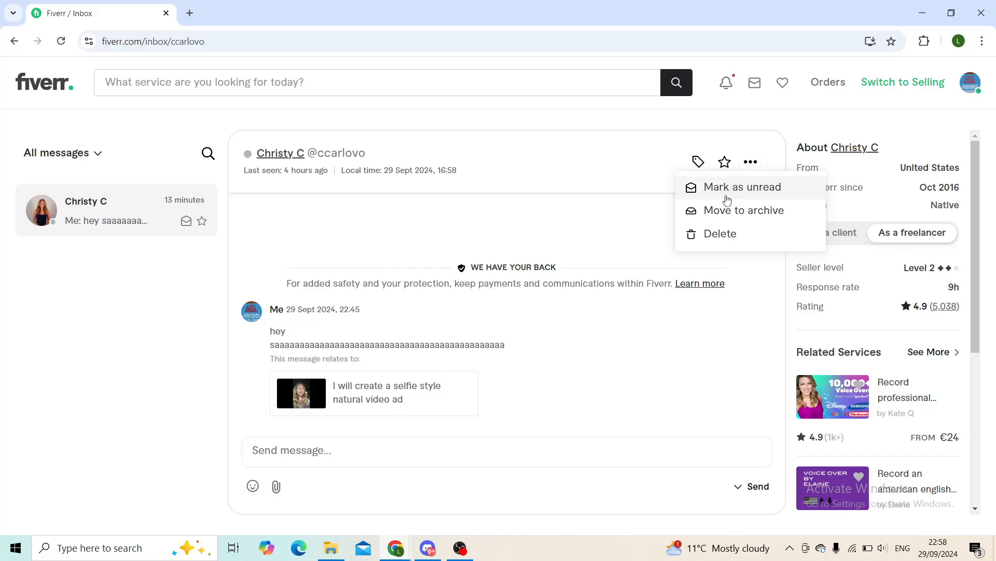
pyautogui.moveTo(797, 295)
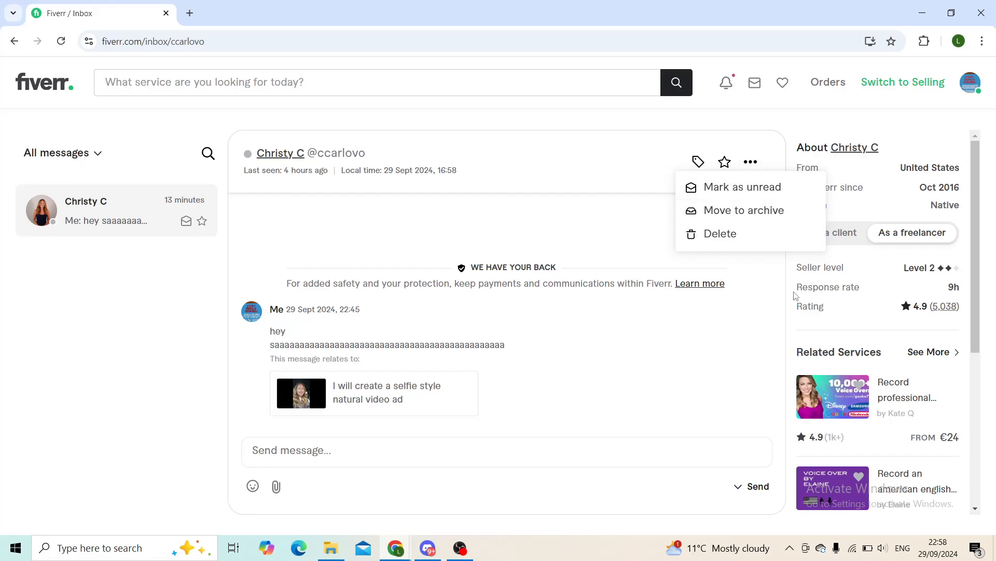
pyautogui.moveTo(743, 210)
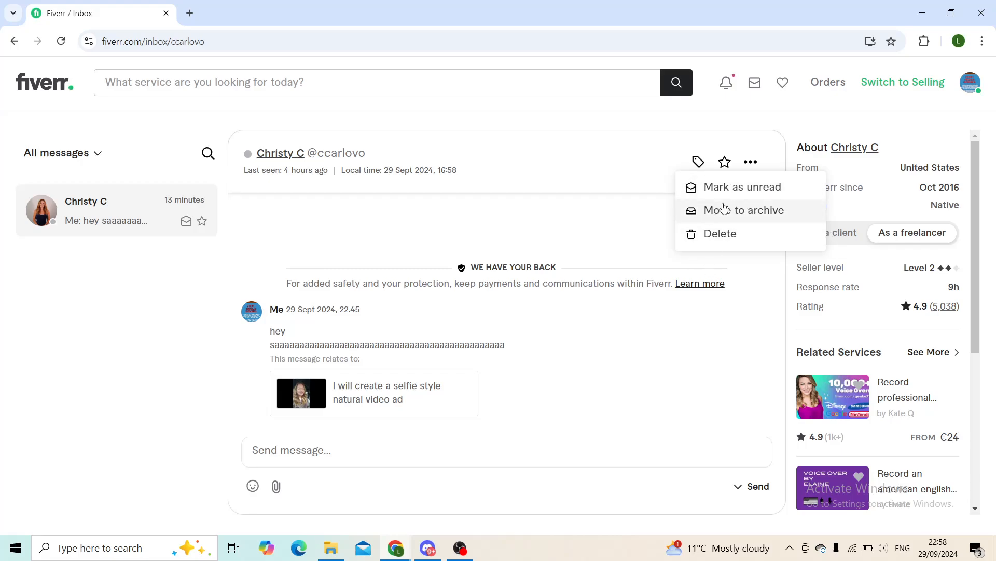
pyautogui.moveTo(724, 216)
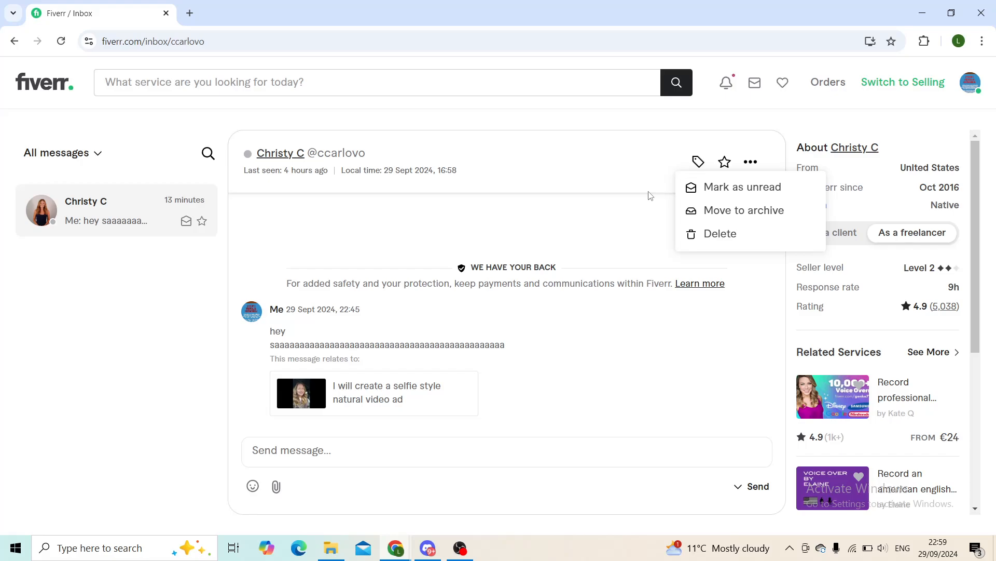
pyautogui.moveTo(671, 188)
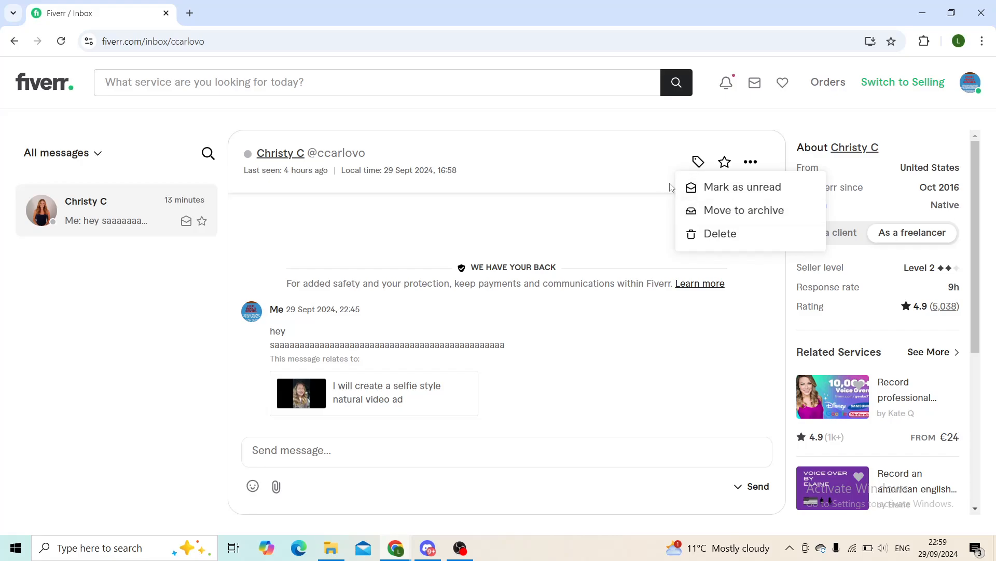
pyautogui.moveTo(727, 203)
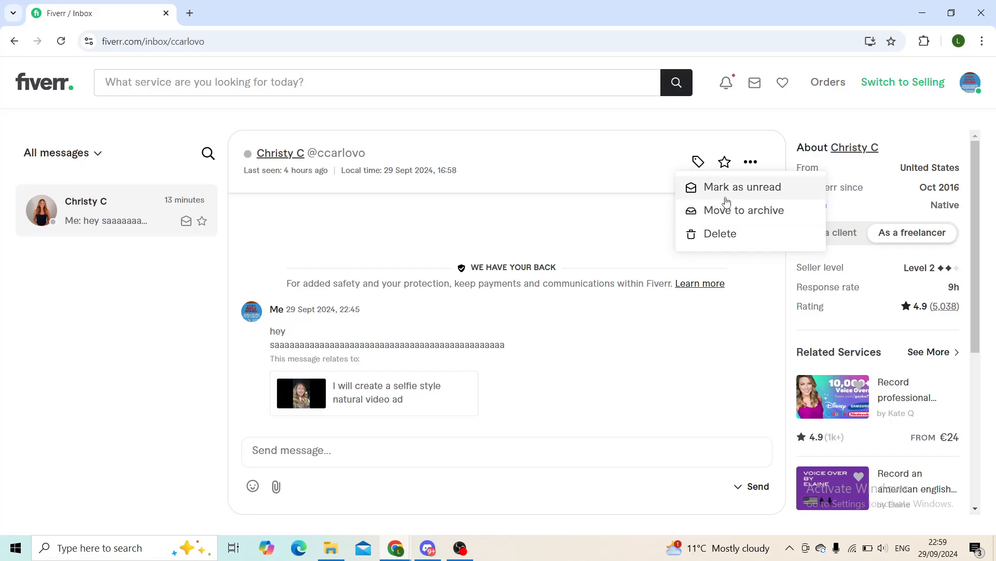
pyautogui.click(169, 183)
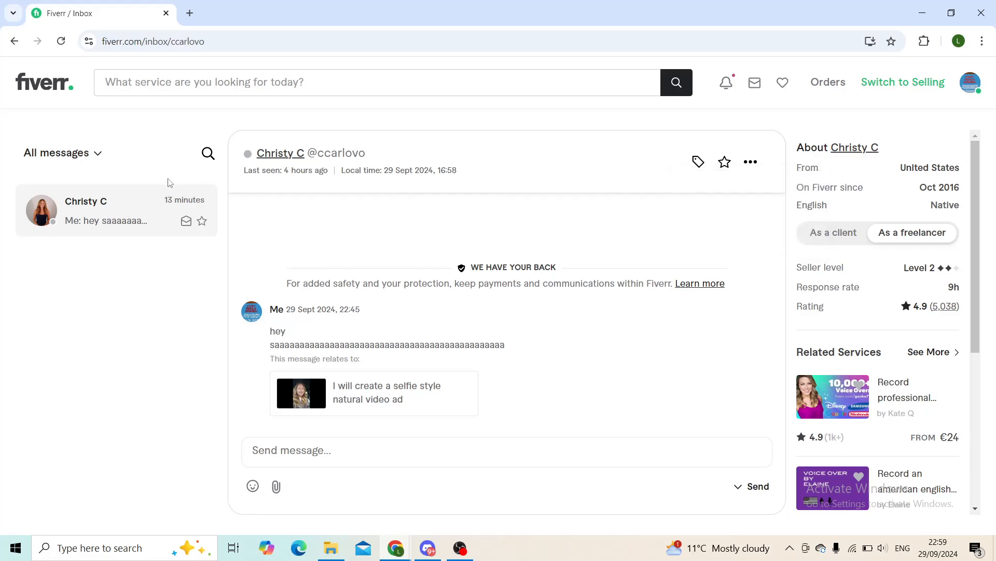
# - Return to the Fiverr homepage via the logo, leaving the conversation unchanged
pyautogui.click(43, 81)
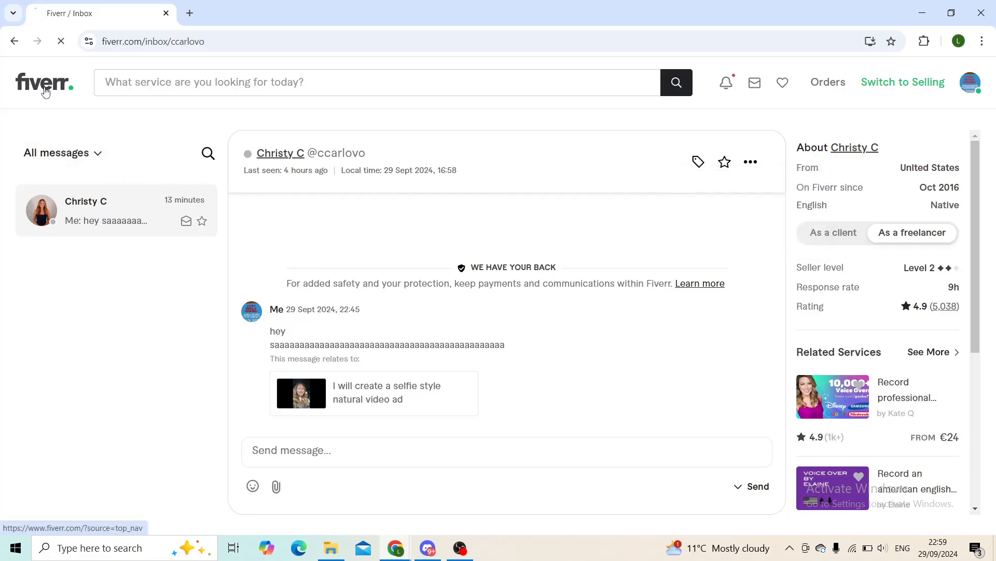
pyautogui.click(43, 82)
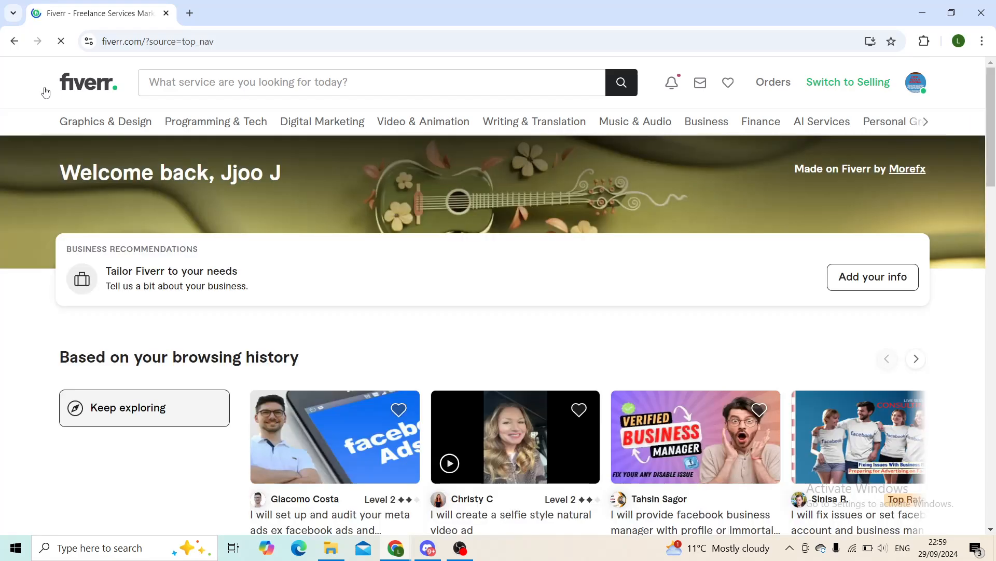